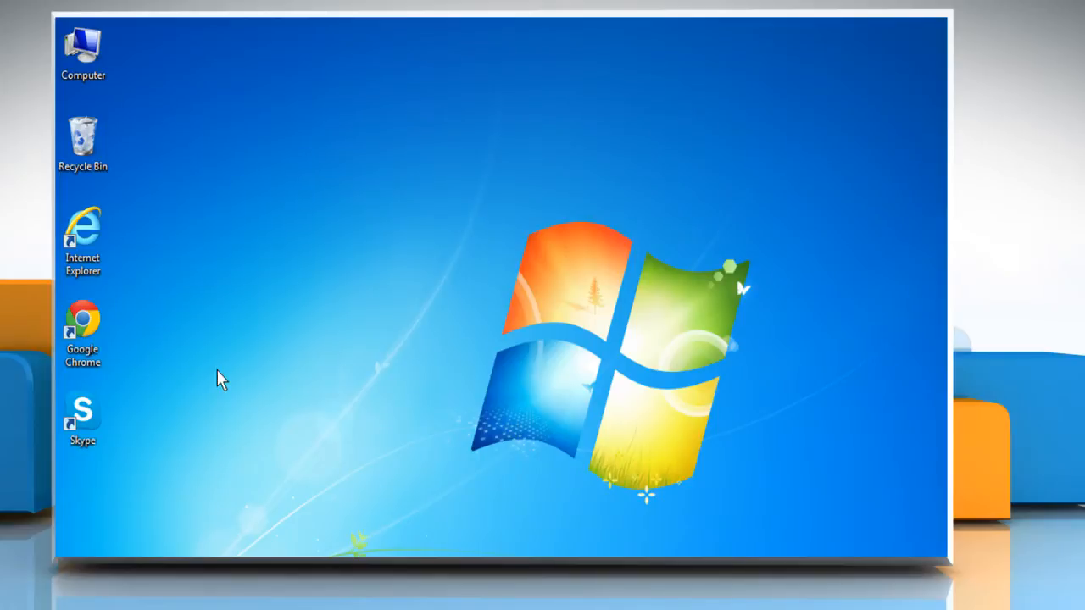
mouse_move(190, 356)
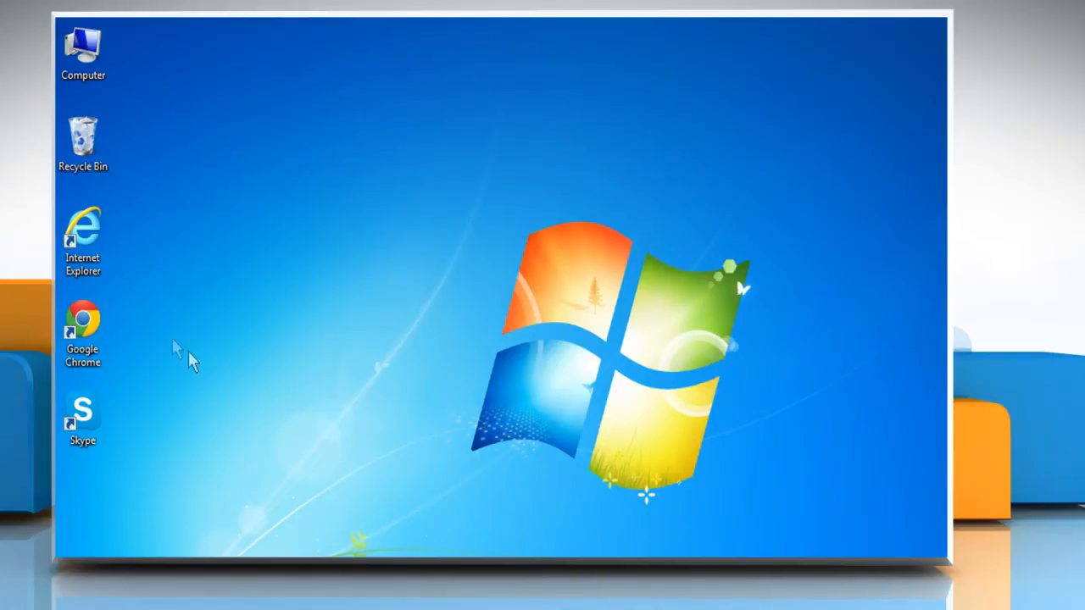
- Launch Internet Explorer from its desktop shortcut's context menu
right_click(83, 234)
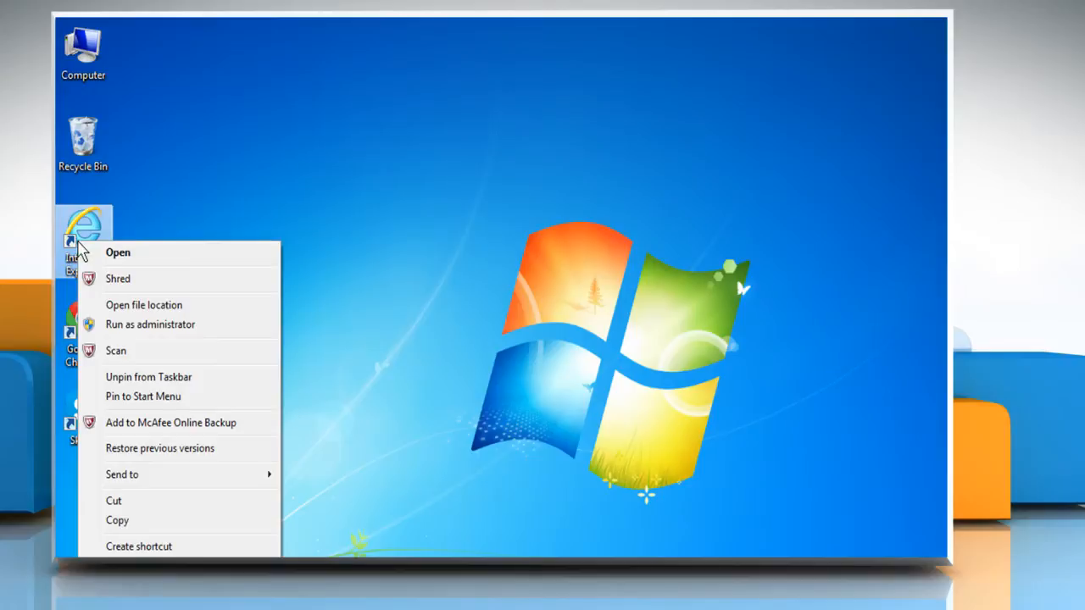
left_click(119, 252)
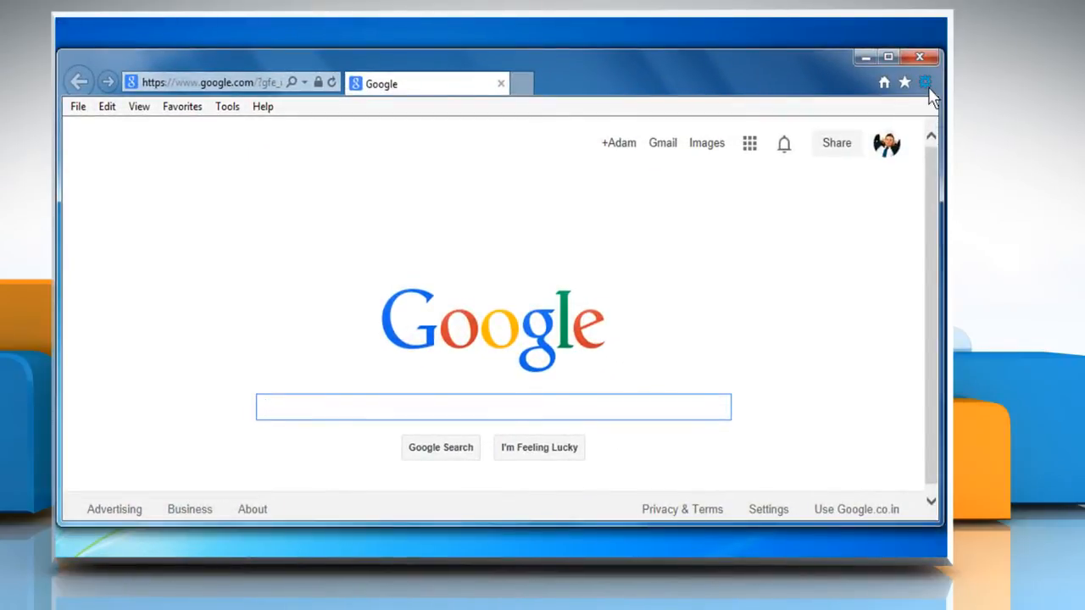
- Reach the Advanced settings of Internet Options via the gear menu
left_click(926, 81)
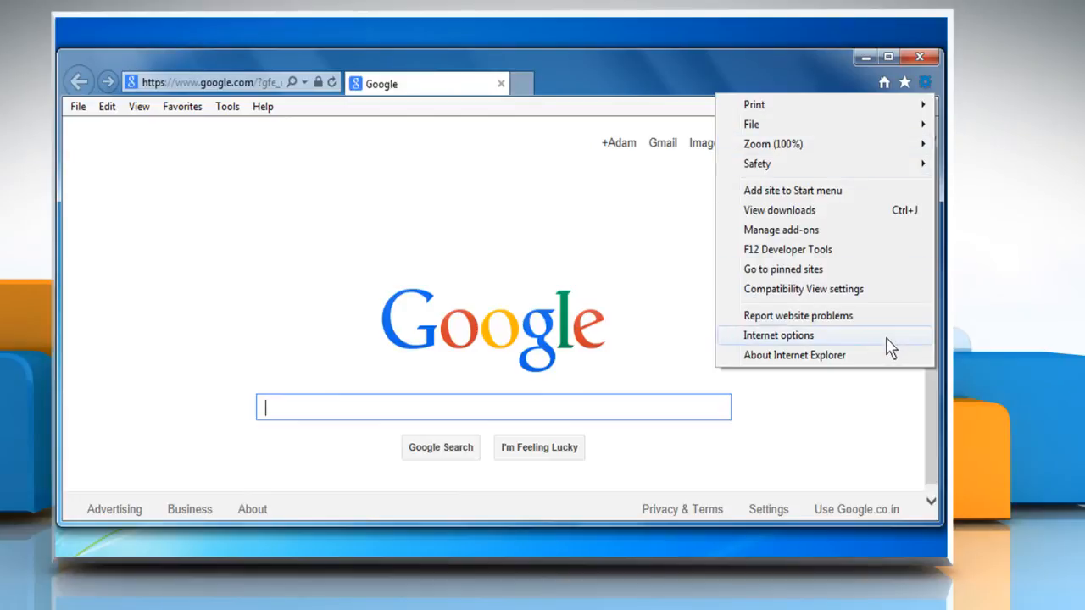
left_click(778, 335)
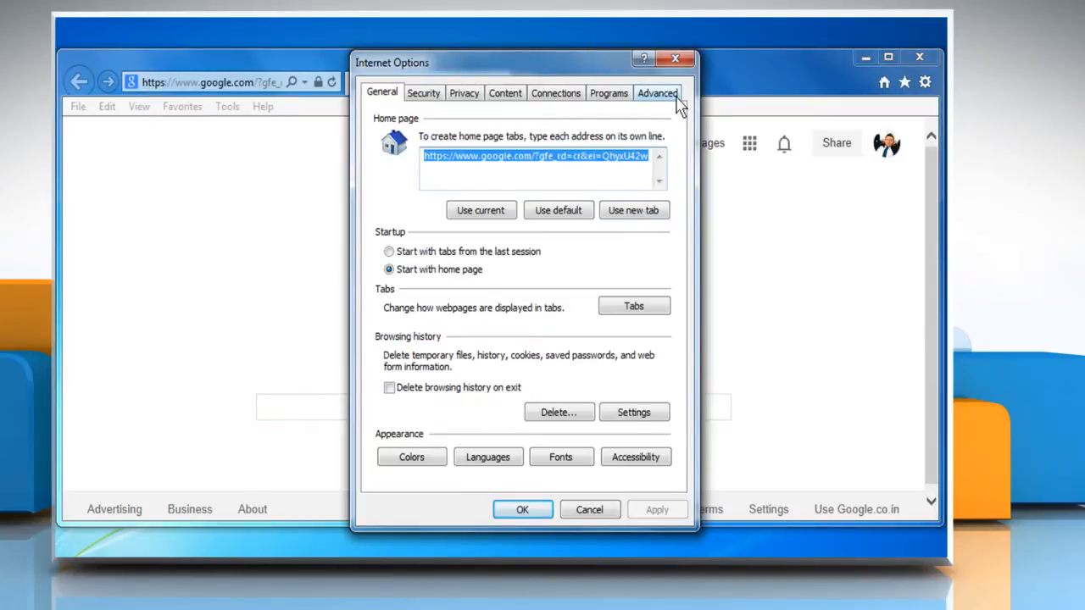
left_click(658, 92)
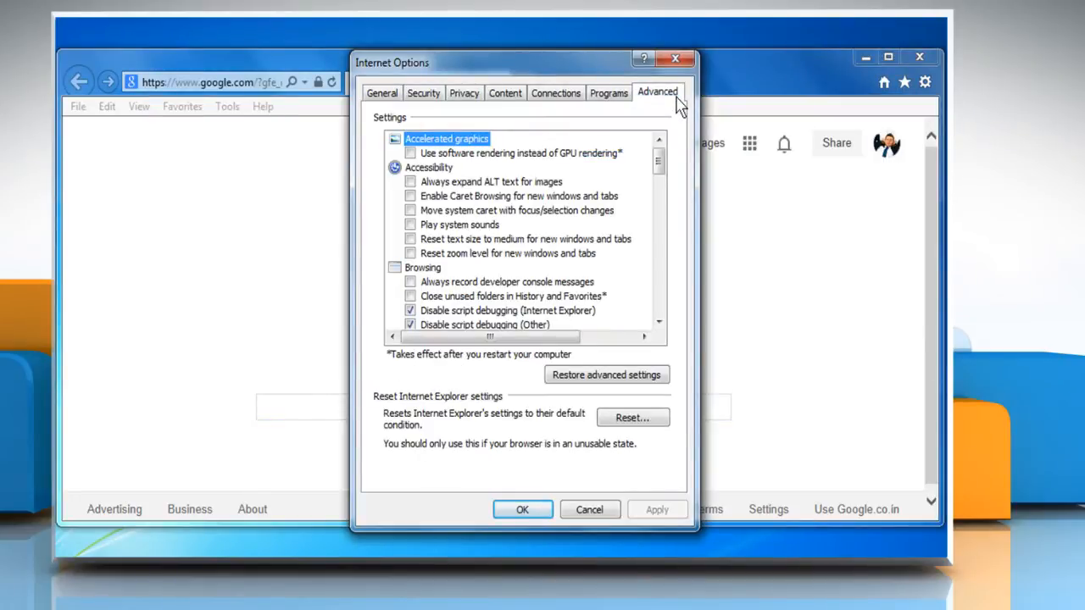
mouse_move(670, 241)
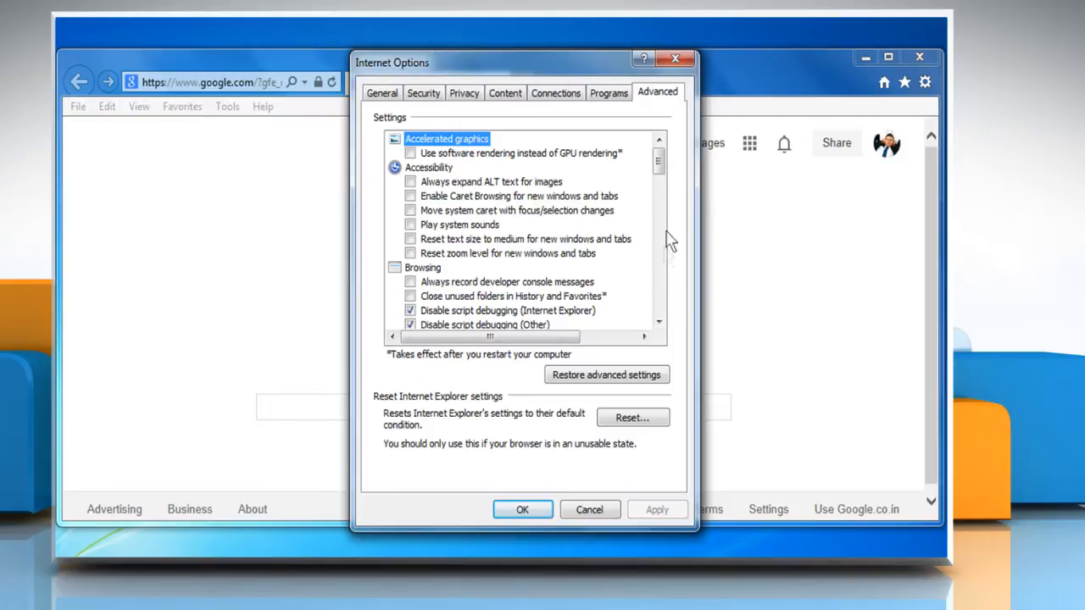
mouse_move(634, 417)
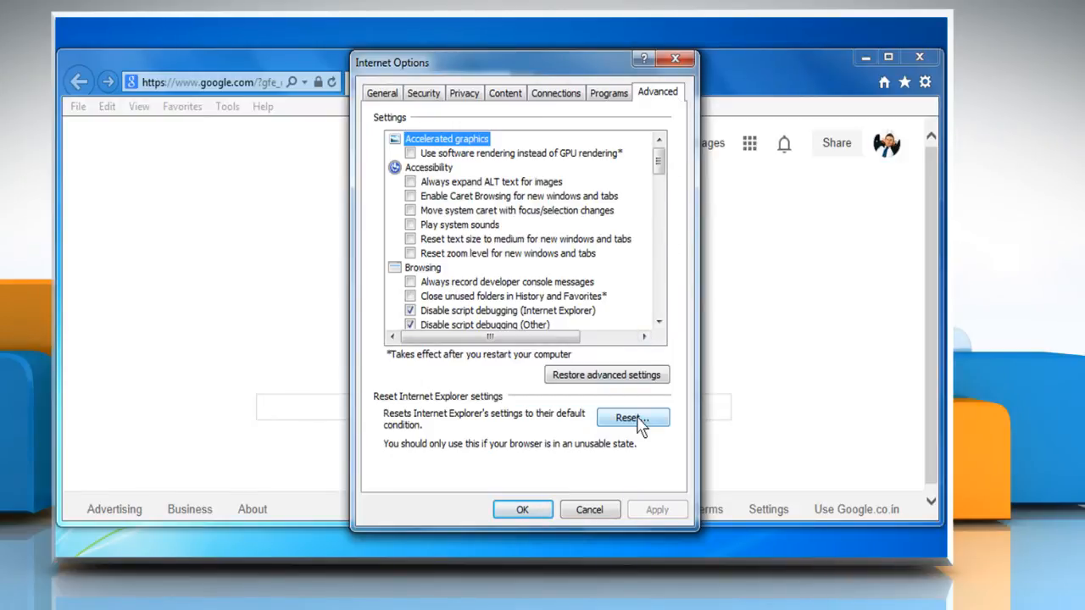
- Reset Internet Explorer to defaults with Delete personal settings ticked, then close the report
left_click(632, 417)
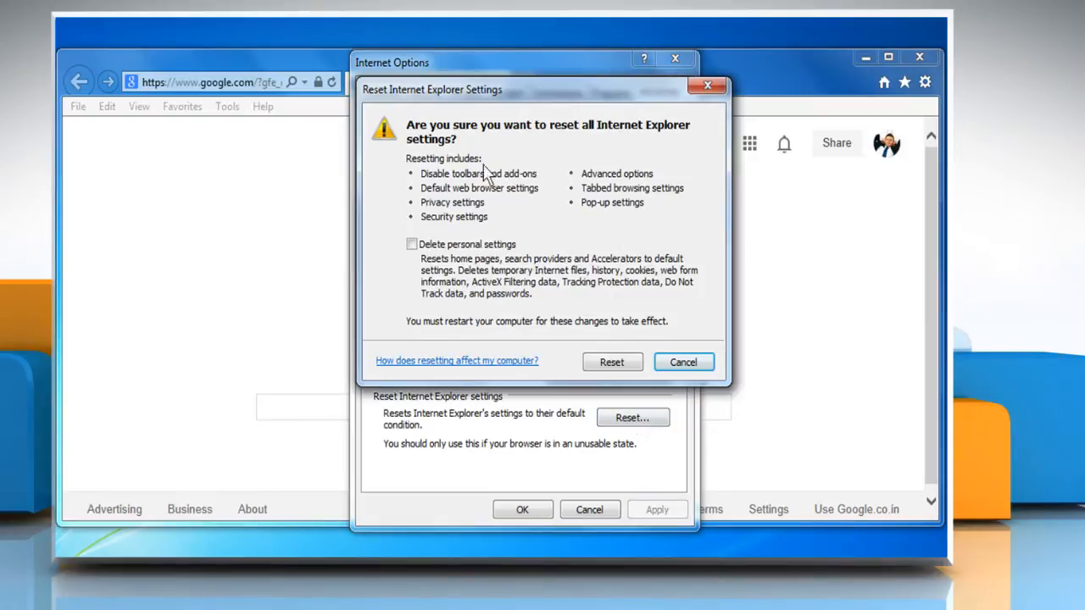
left_click(410, 245)
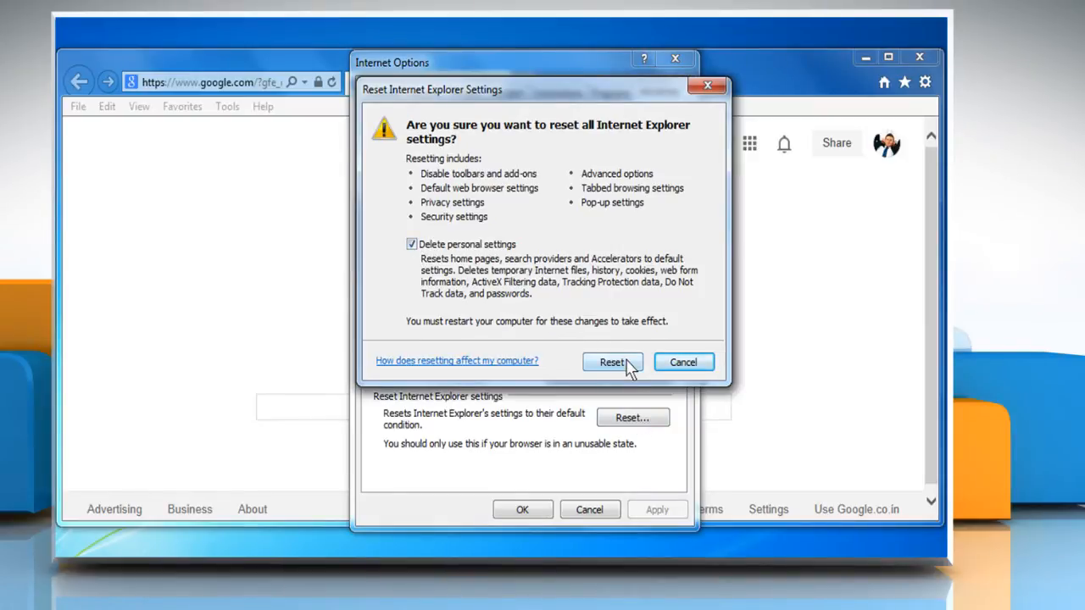
left_click(612, 363)
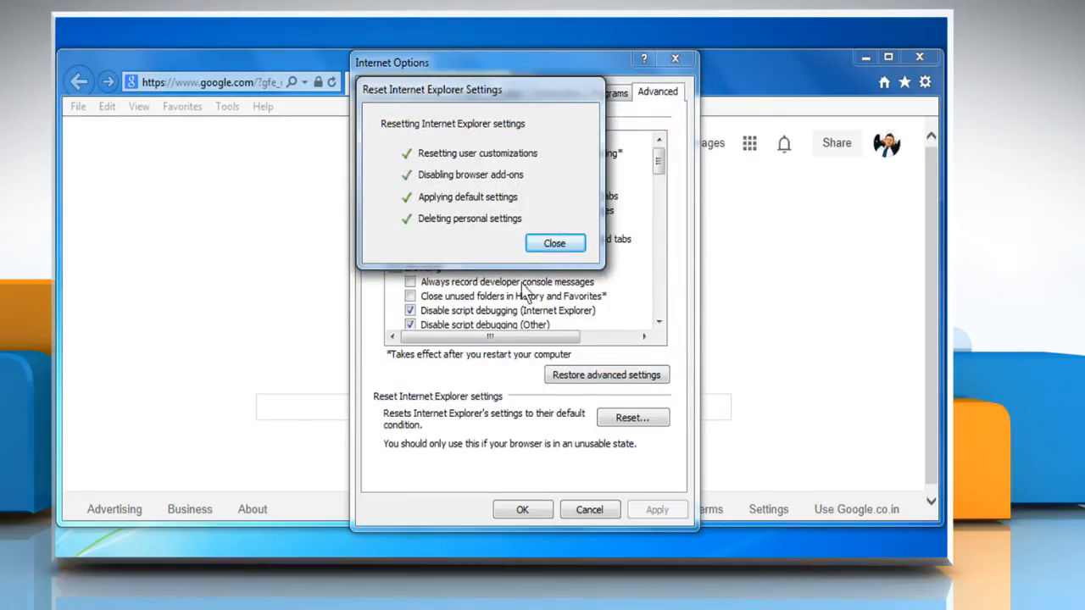
left_click(554, 244)
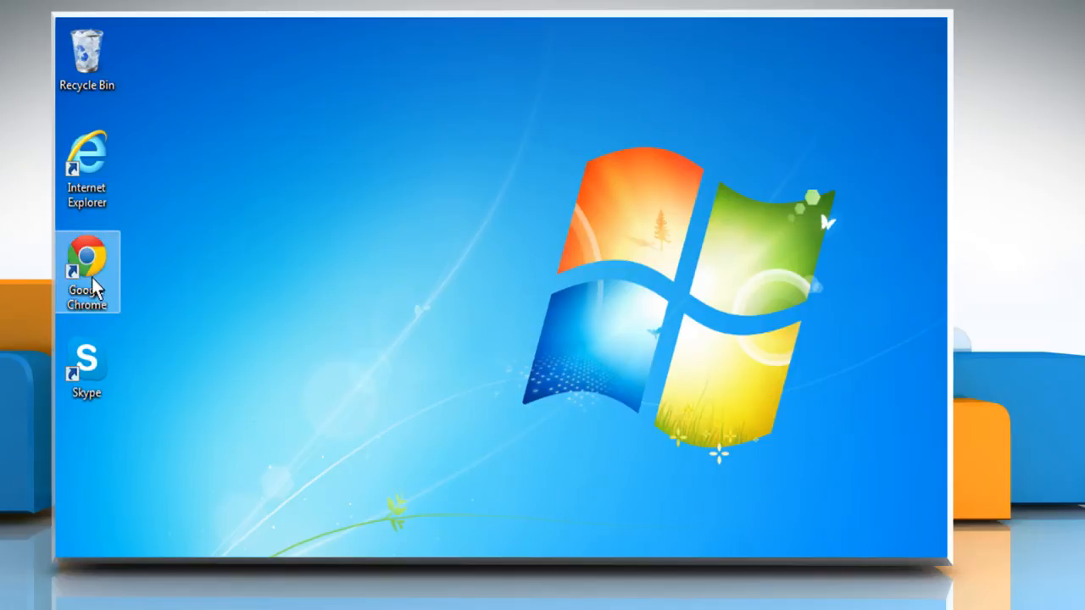
- Launch Google Chrome from its desktop icon
double_click(87, 271)
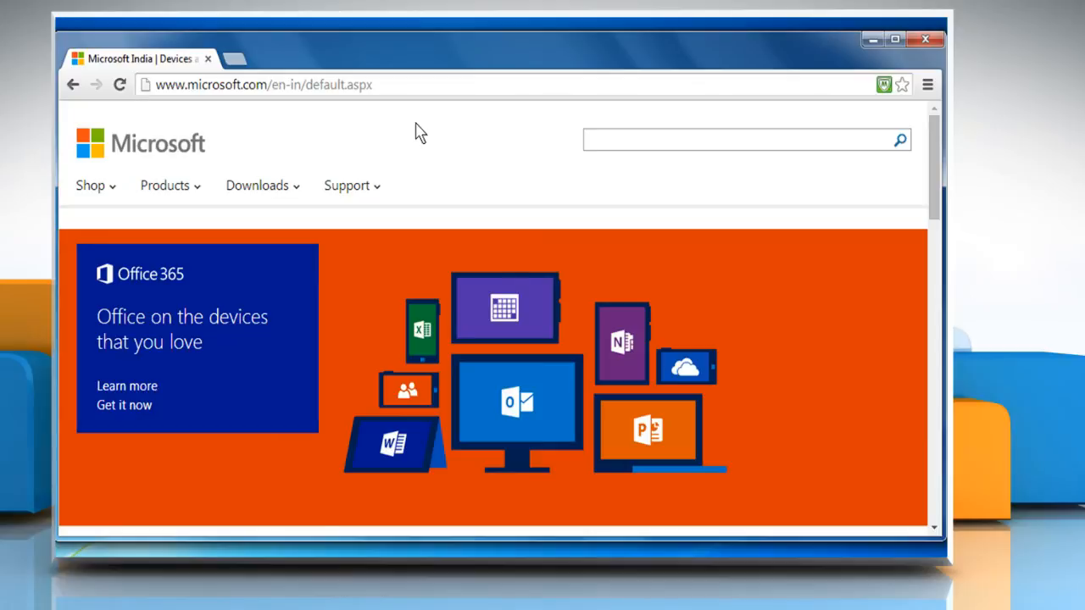
mouse_move(279, 190)
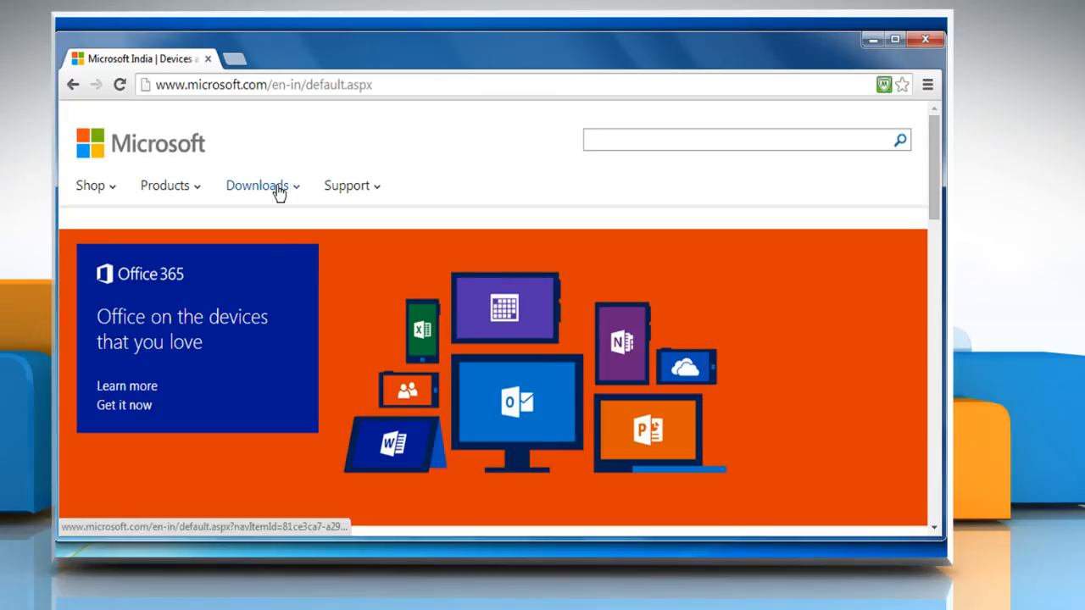
- From microsoft.com's Downloads menu, reach the Internet Explorer page and get Internet Explorer 11
left_click(258, 184)
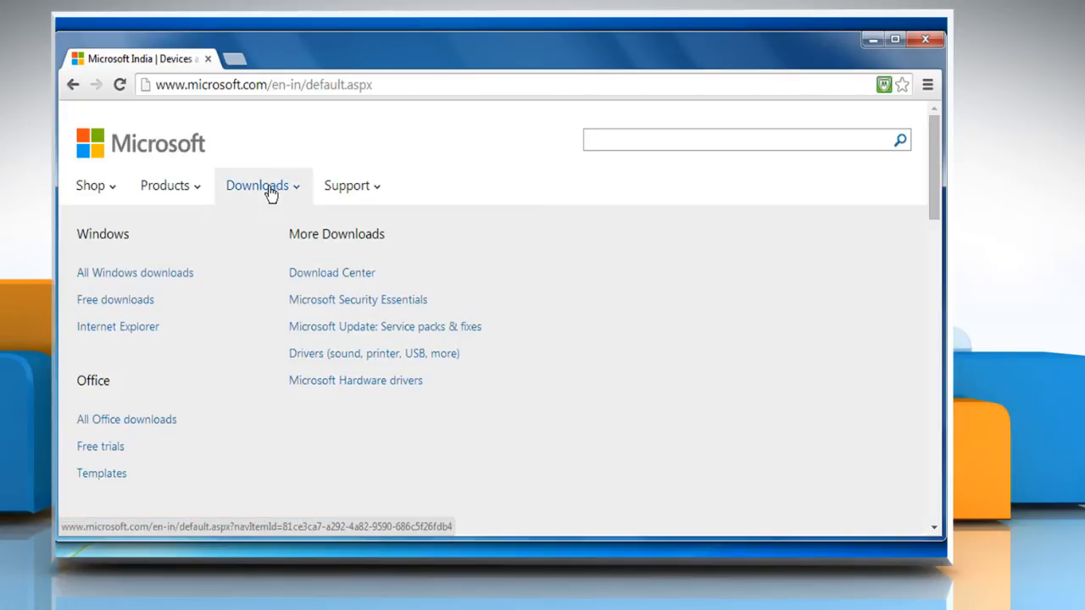
mouse_move(118, 325)
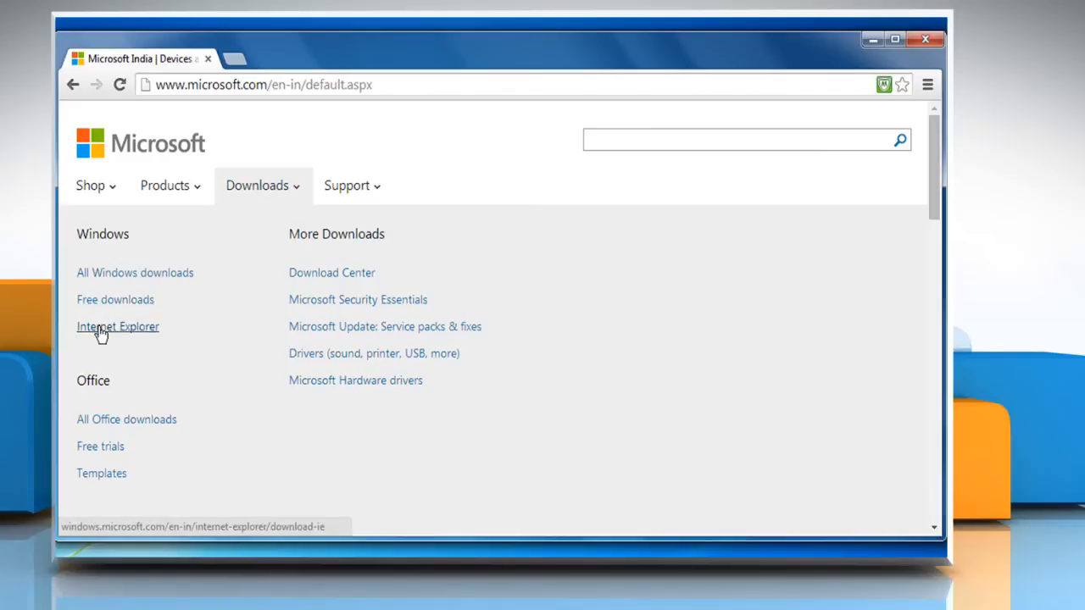
left_click(119, 325)
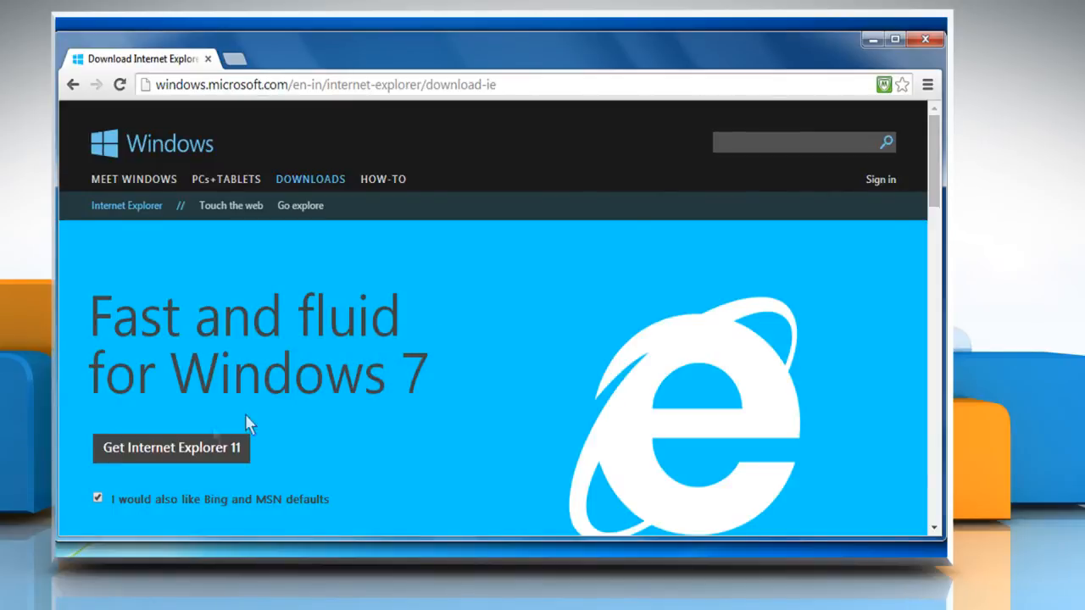
mouse_move(152, 455)
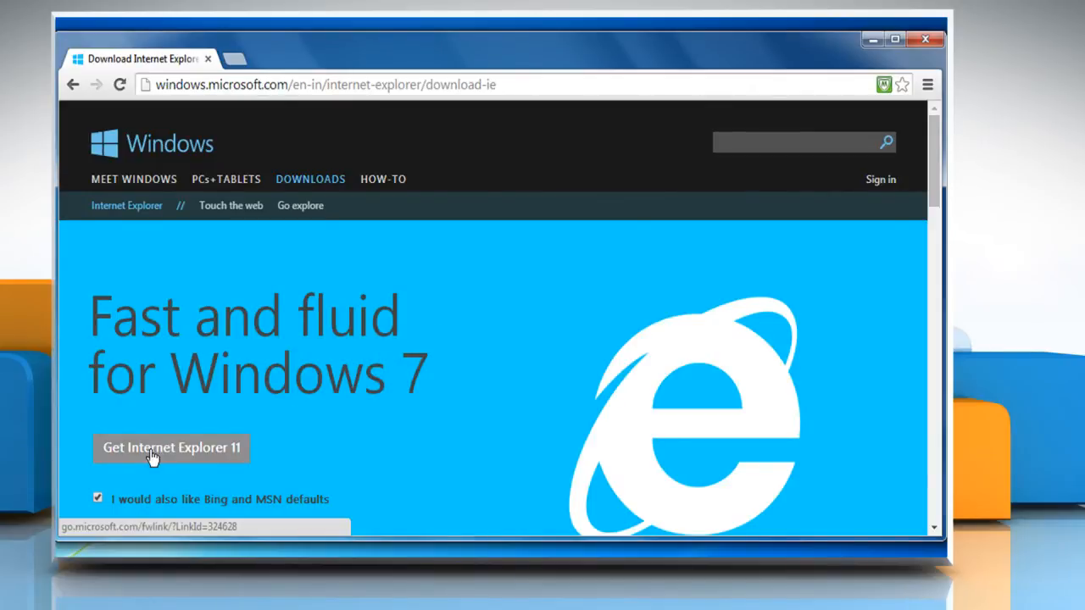
left_click(170, 448)
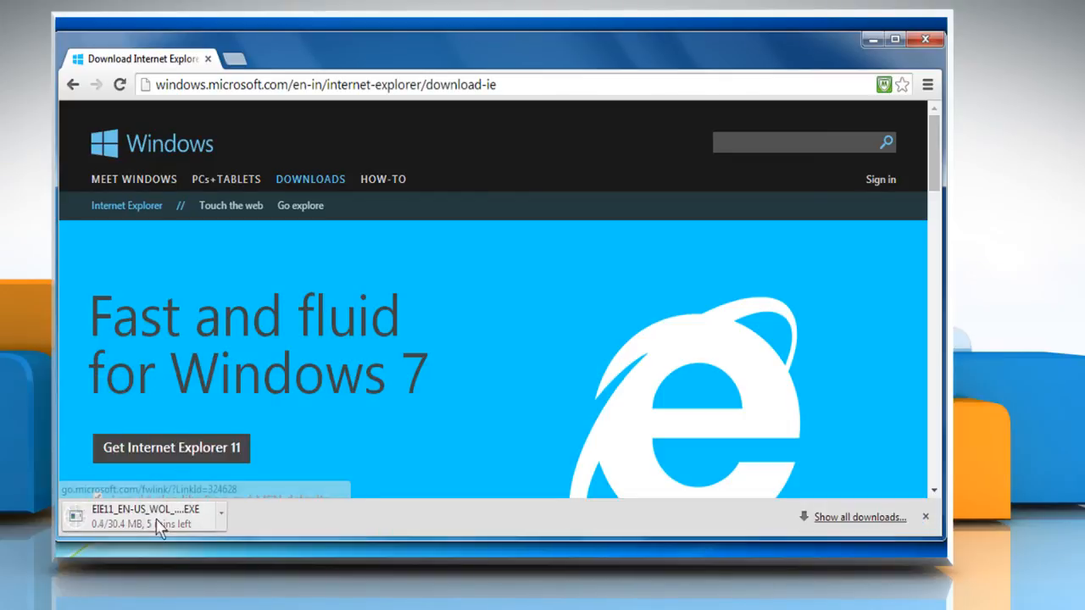
mouse_move(386, 449)
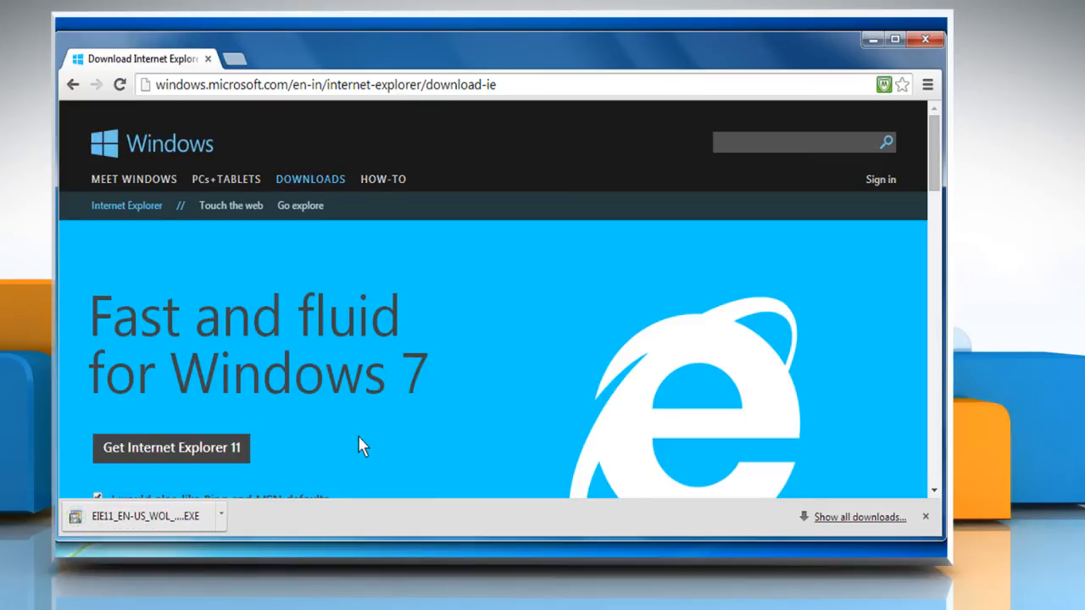
mouse_move(305, 473)
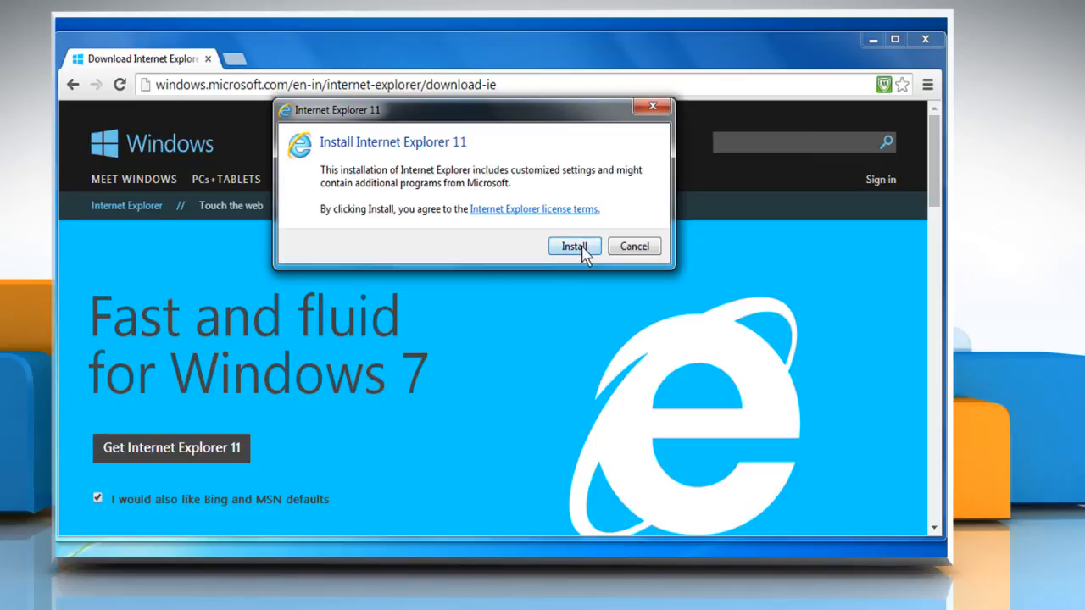
- Accept the terms and begin installing Internet Explorer 11
left_click(573, 246)
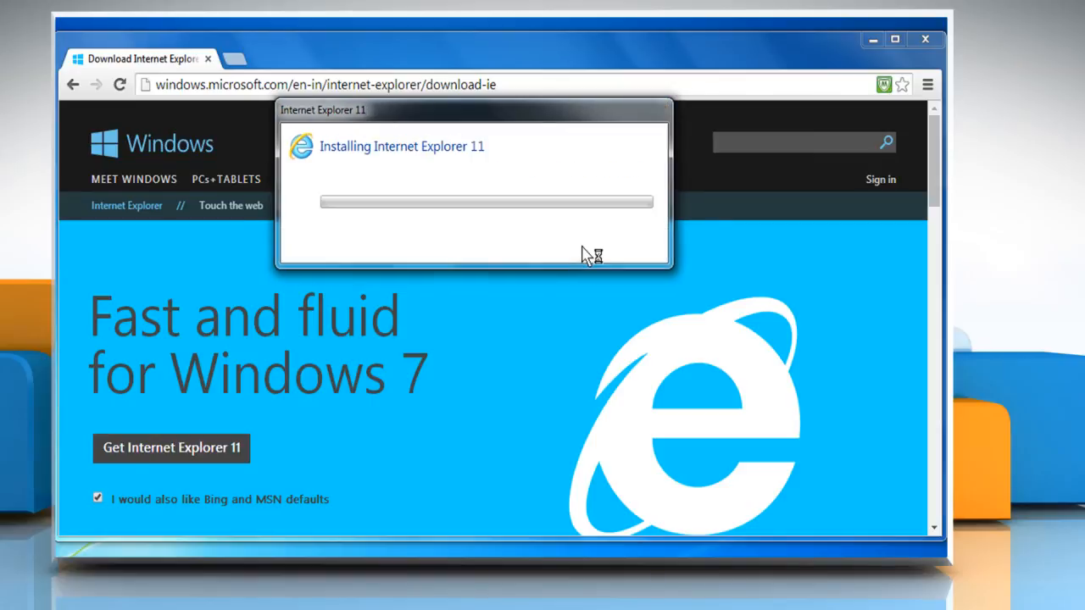